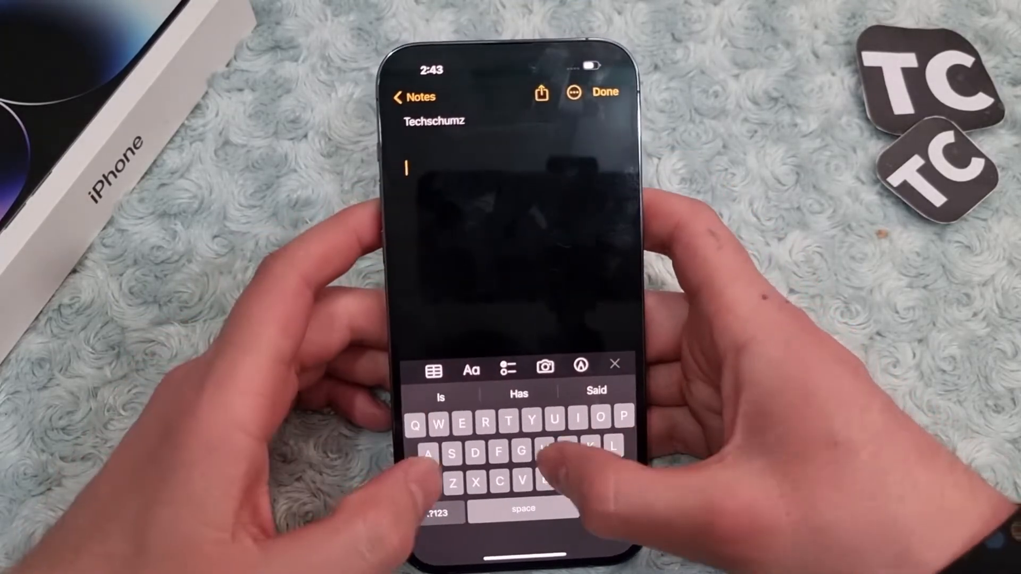
Step: Type 'Hisjsh' into the Techschumz note
text(Hisjsh)
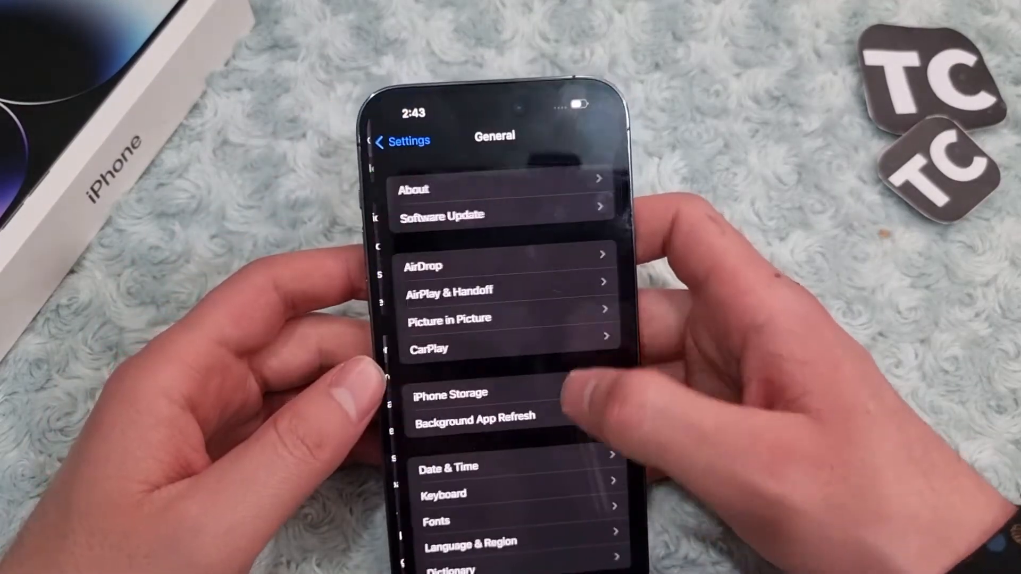
Step: Go from General's keyboard settings to the Add New Keyboard list
scroll(down, 3)
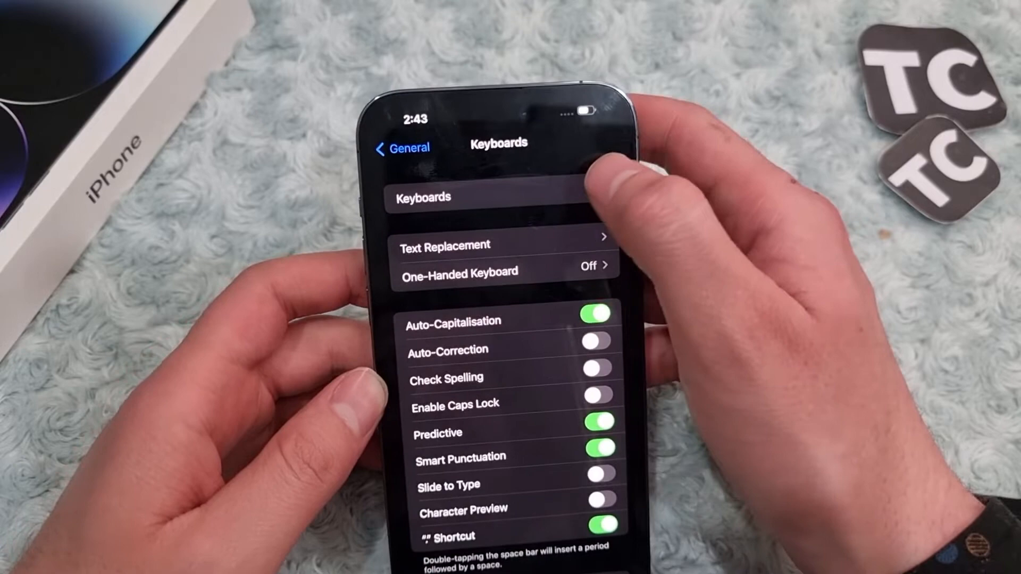
click(424, 197)
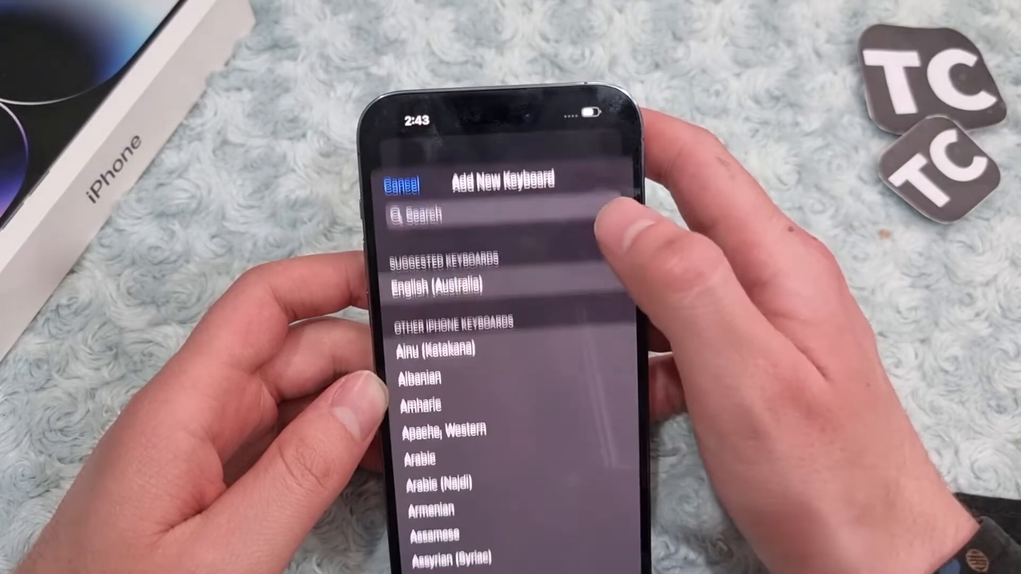
Step: Search the keyboard list for 'Emoji' to add the Emoji keyboard
click(417, 214)
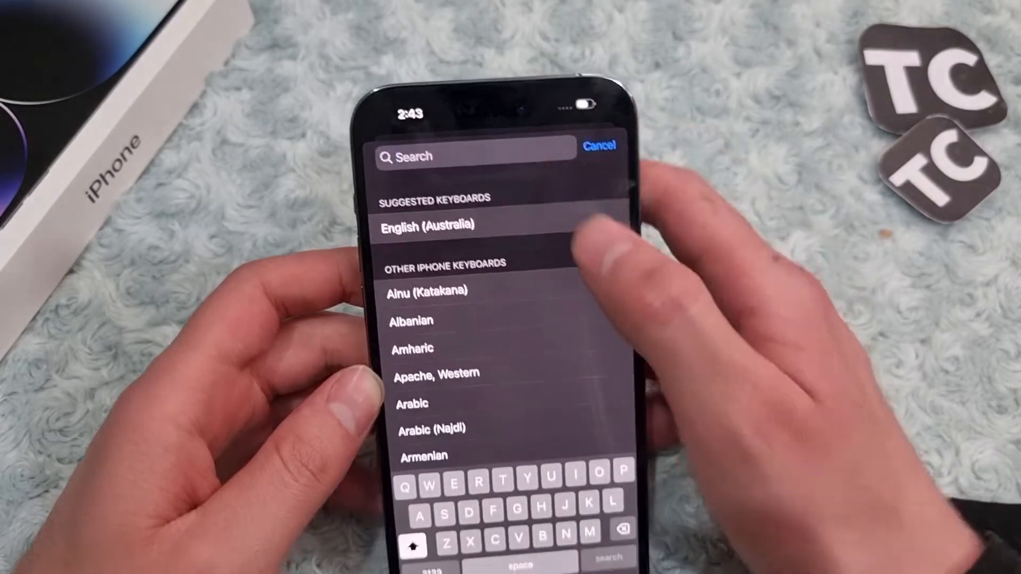
text(E)
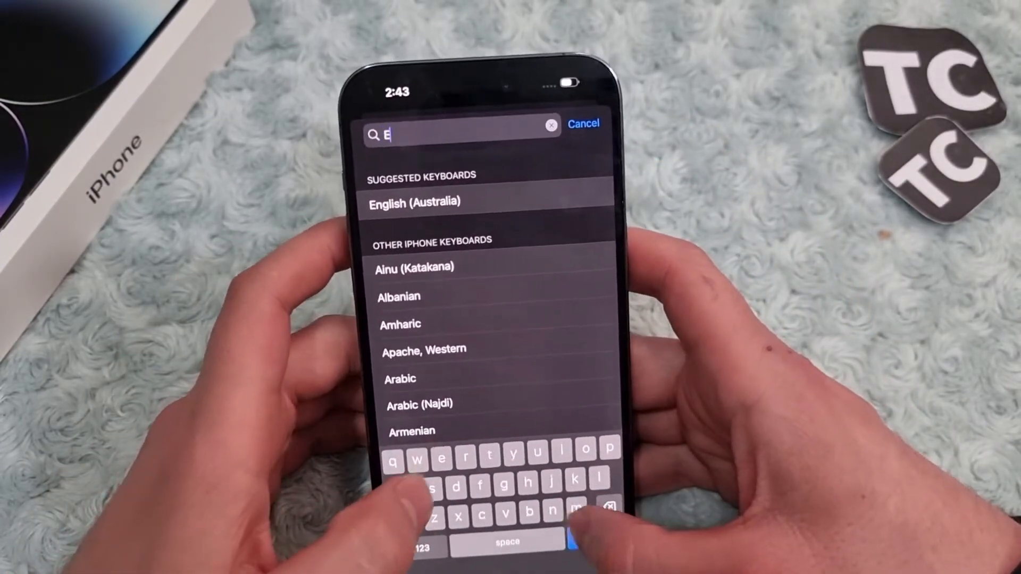
text(moji)
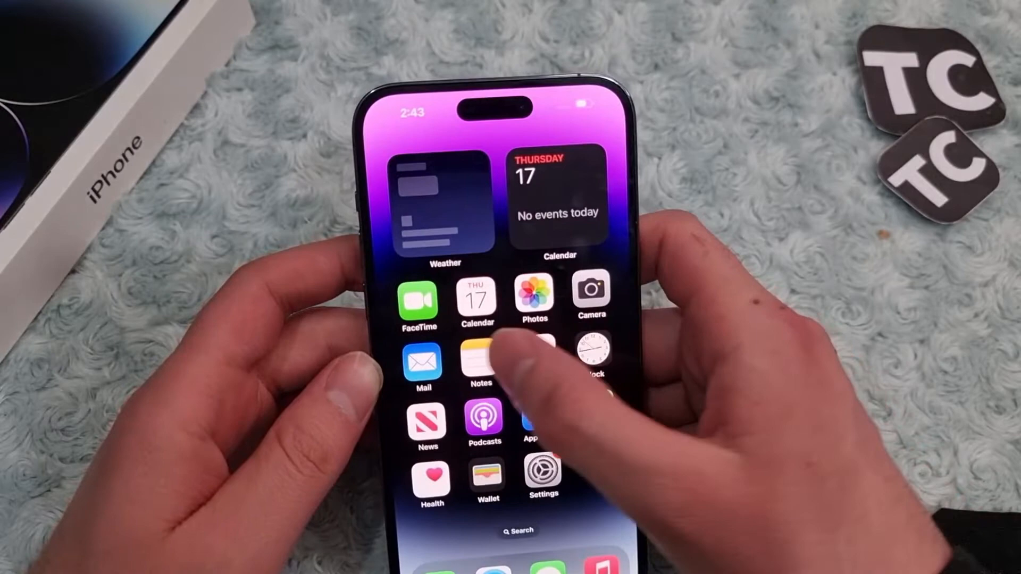
Step: Reopen the Techschumz note in Notes and type 'jakajah' to test the keyboards
click(480, 363)
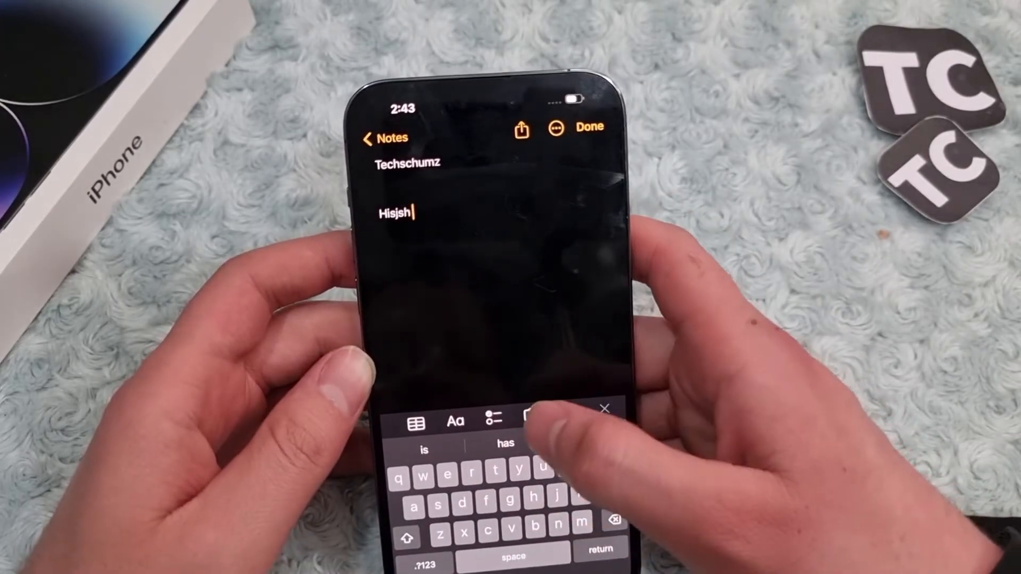
text(jakajah)
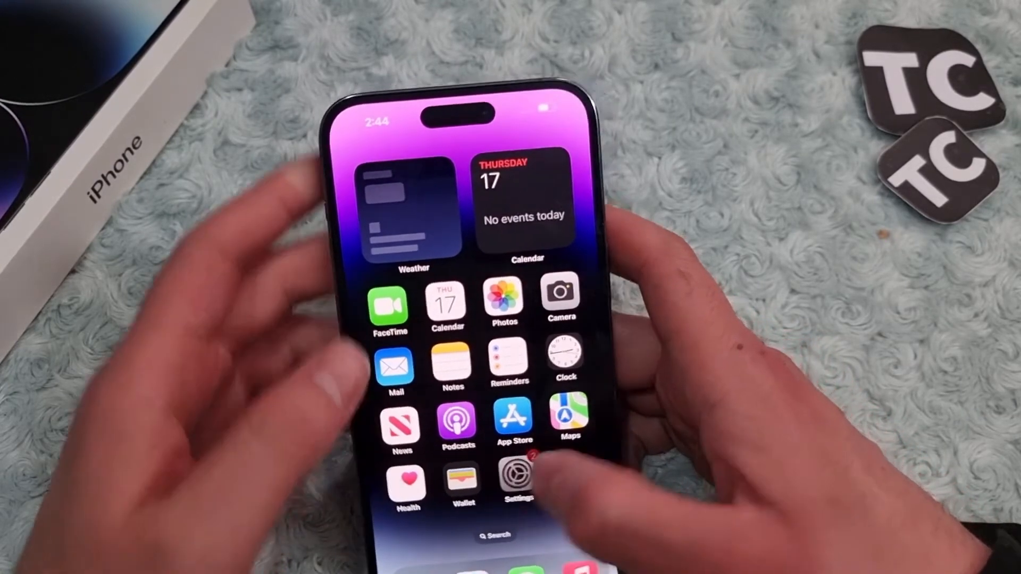
Step: Open Settings to the keyboards list showing English (Australia) and Emoji
click(514, 481)
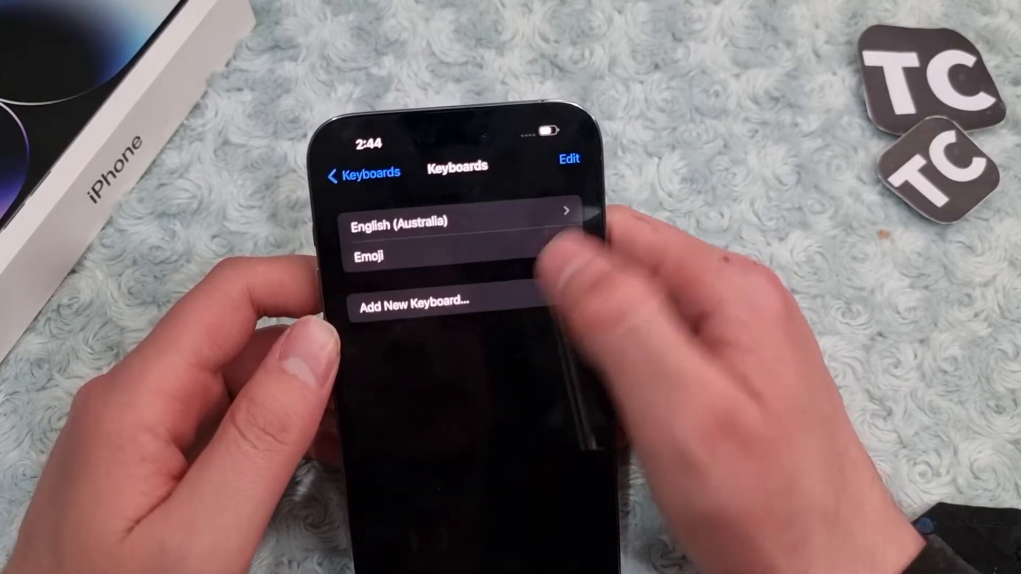
Step: Edit the keyboards list and delete Emoji, leaving English (Australia)
click(568, 160)
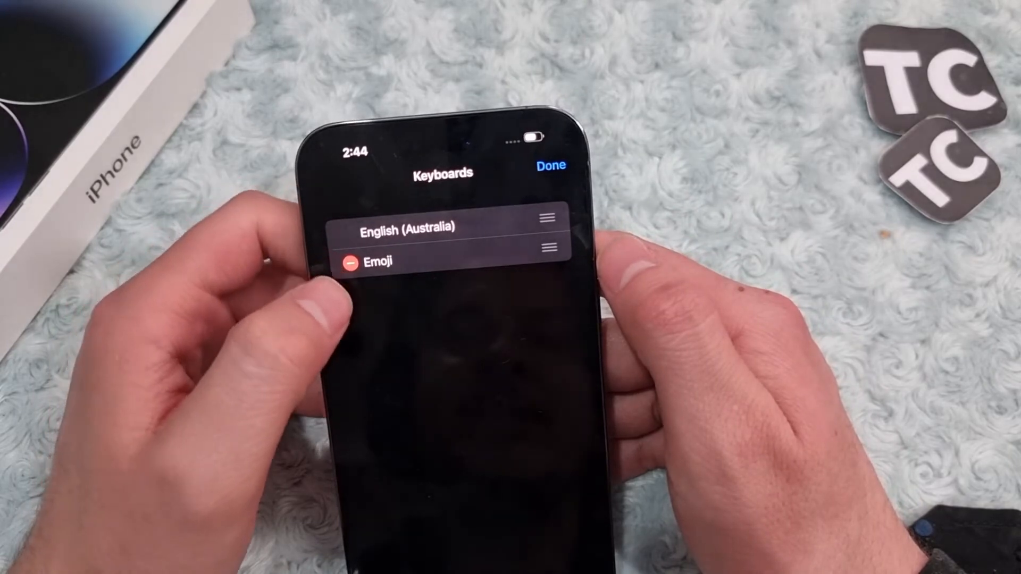
drag(456, 261, 351, 260)
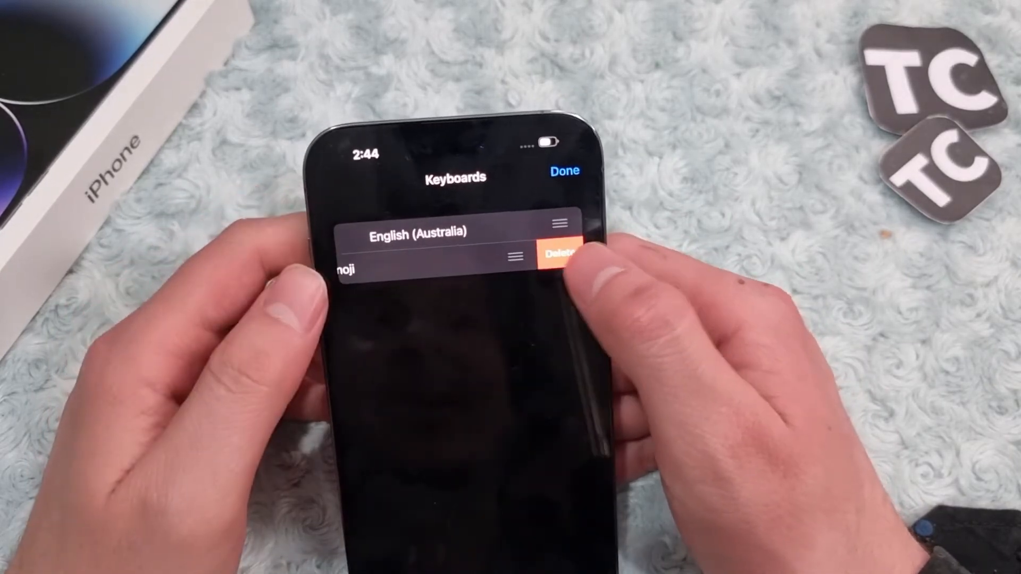
click(557, 252)
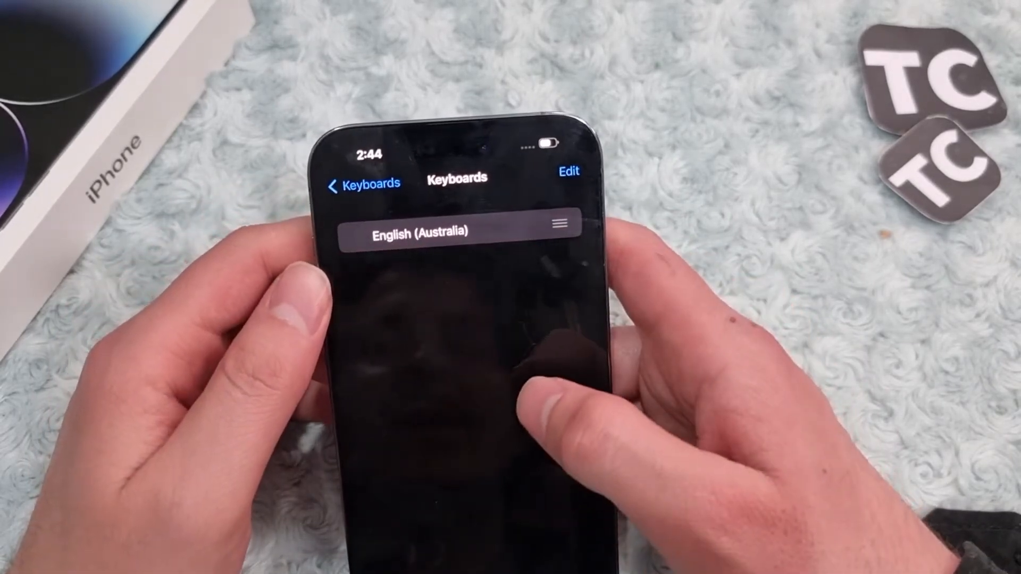